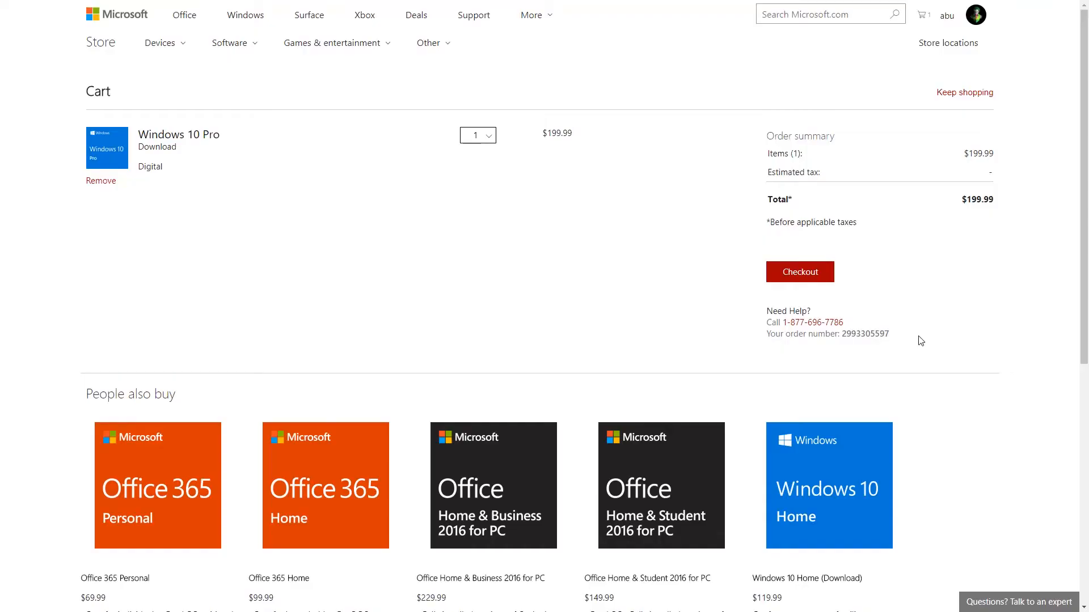
mouse_move(236, 183)
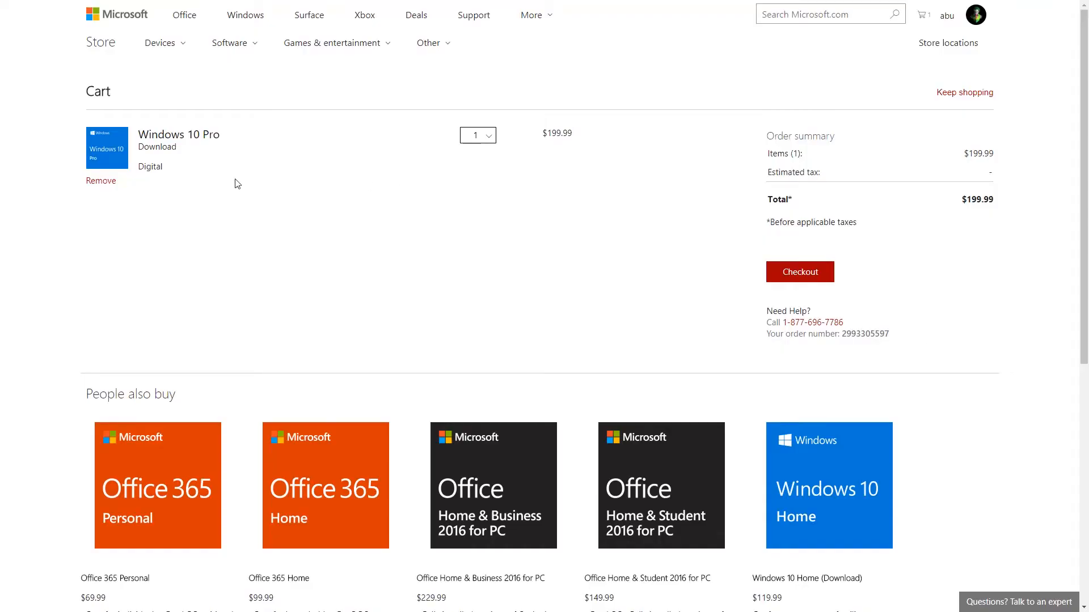
mouse_move(862, 339)
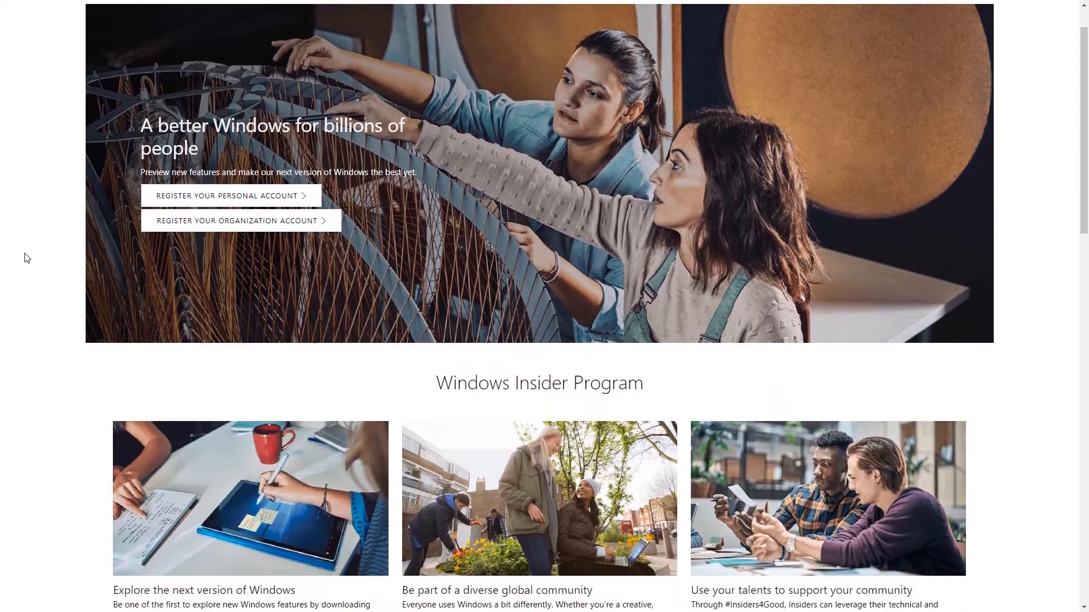
- Add two more virtual desktops in Task View so a Desktop 7 thumbnail appears
scroll(down, 3)
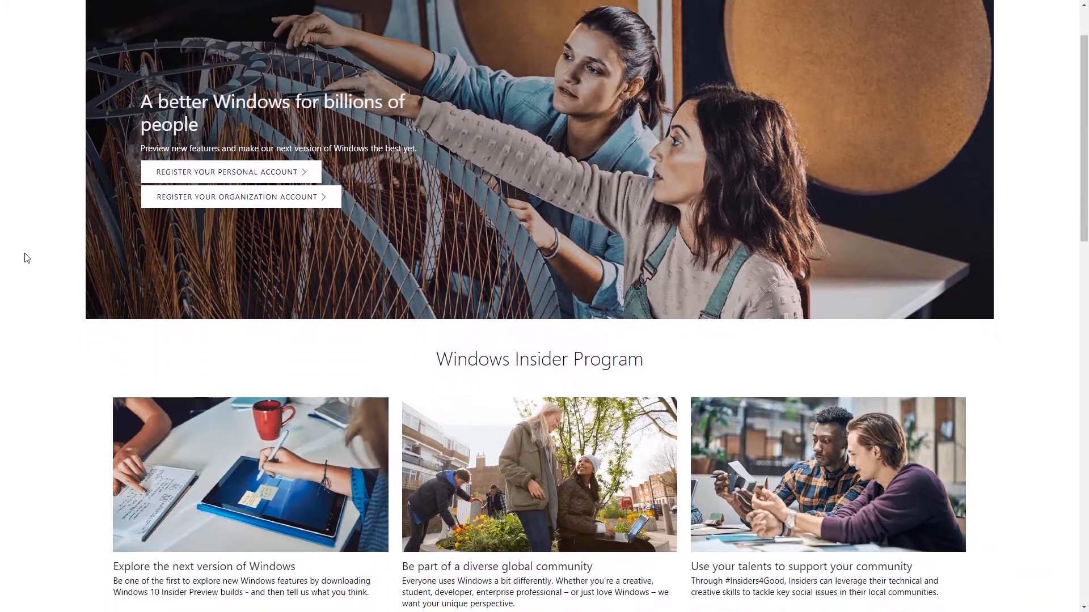
scroll(down, 3)
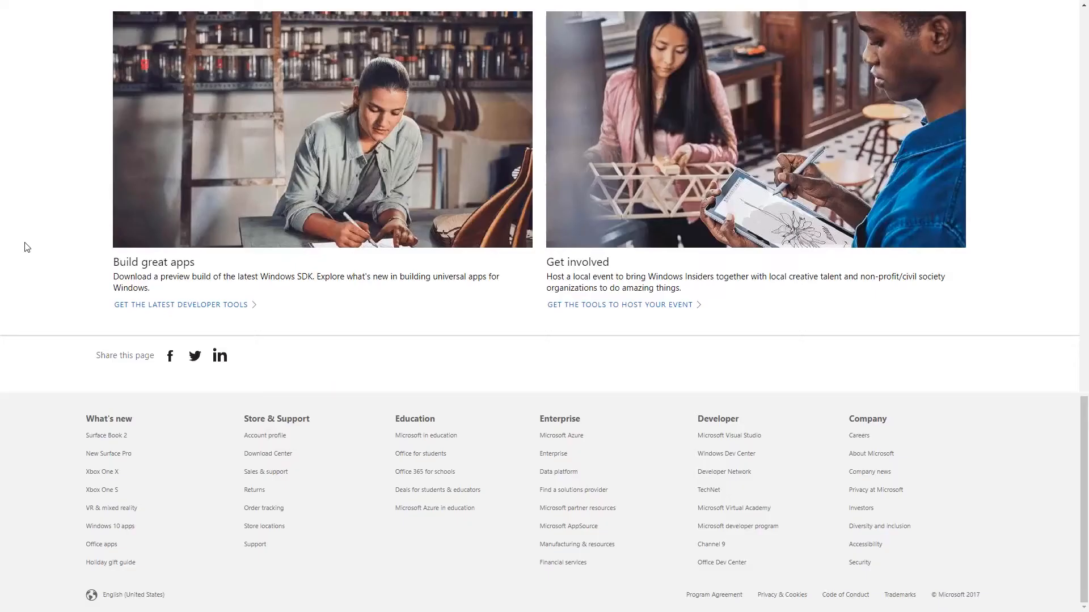
scroll(up, 3)
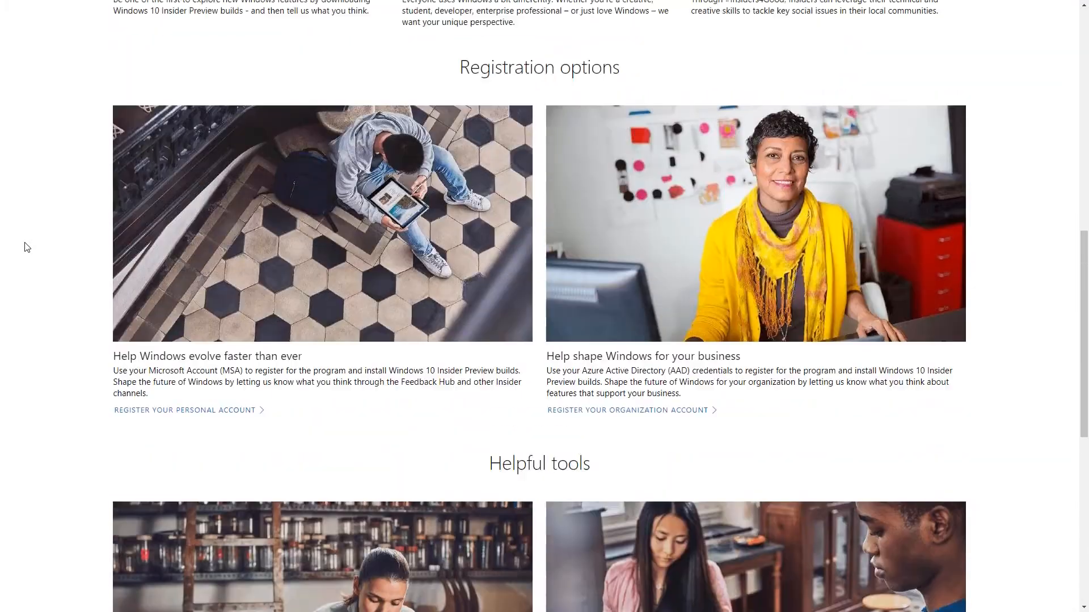
scroll(up, 3)
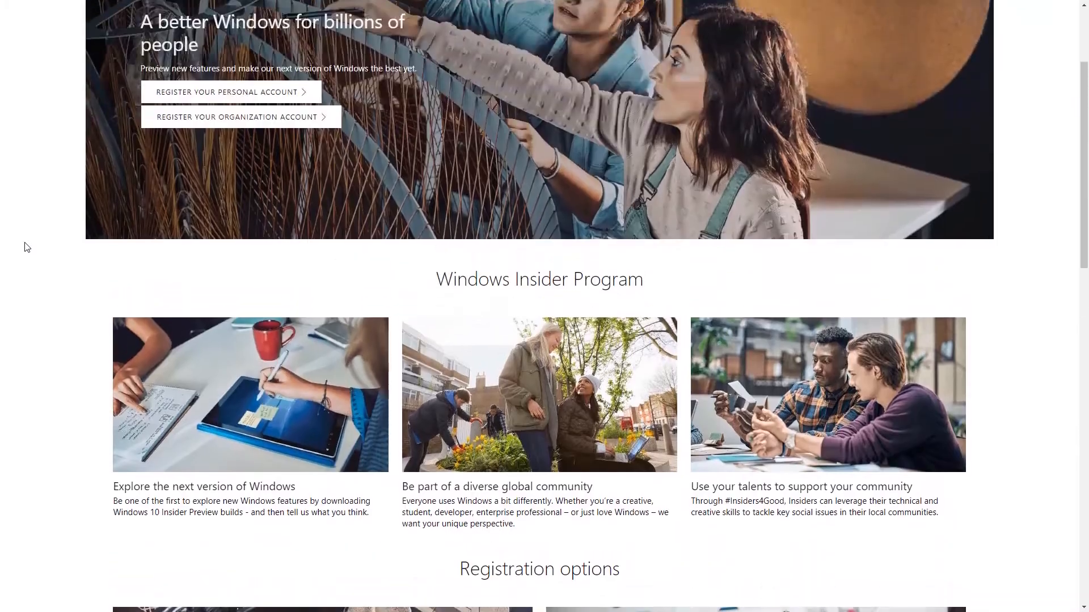
scroll(up, 3)
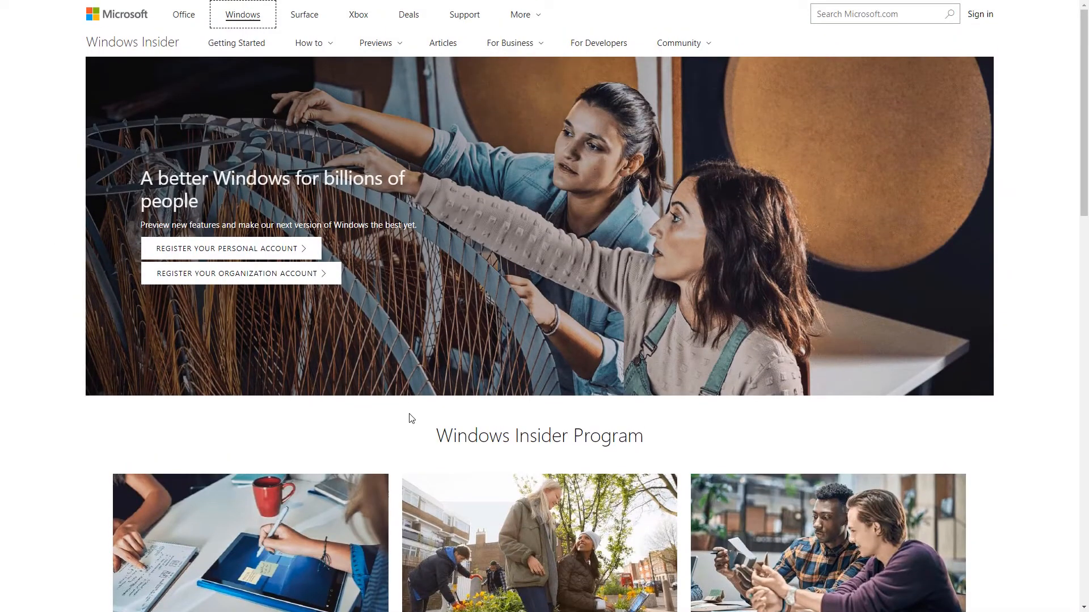
drag(436, 435, 618, 435)
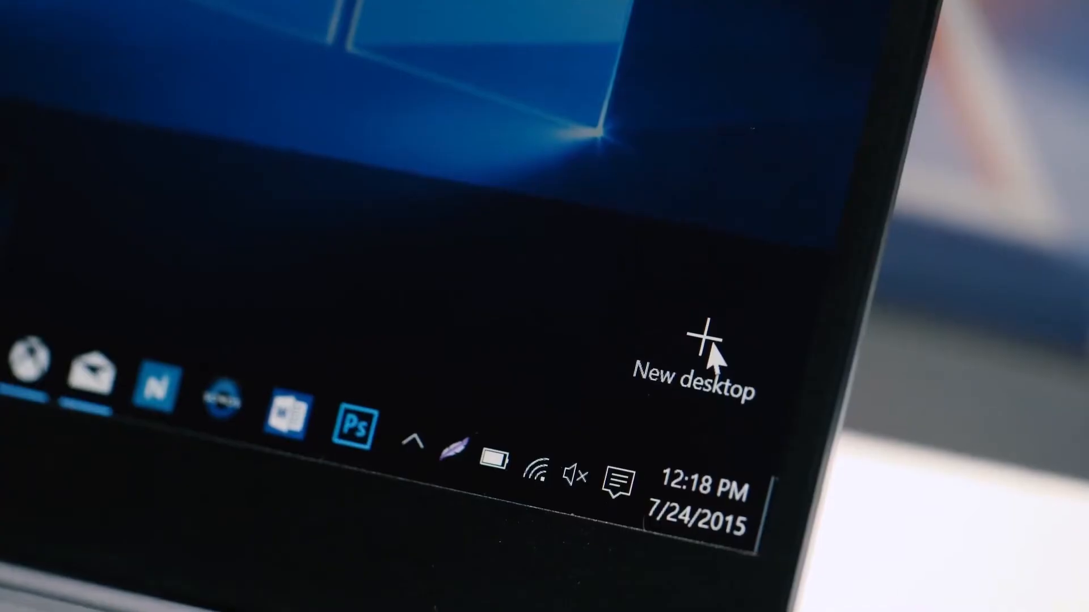
click(703, 341)
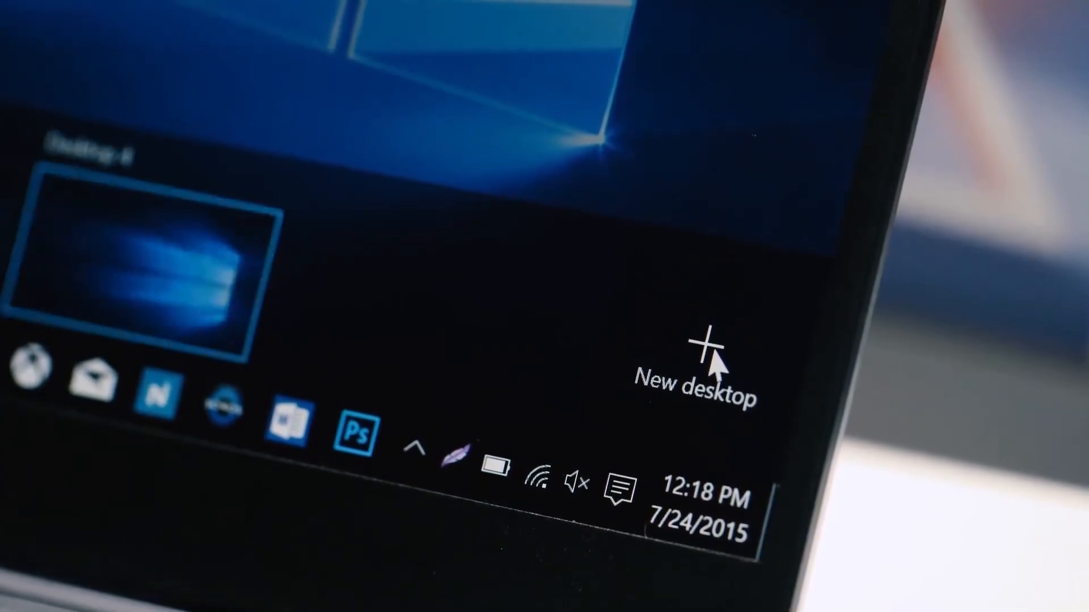
click(704, 352)
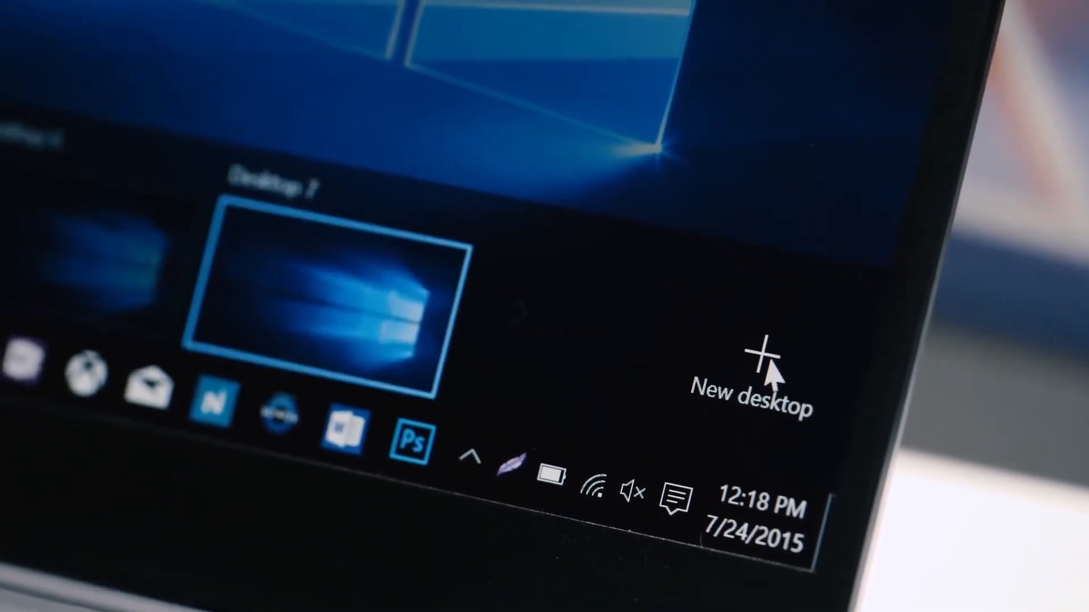